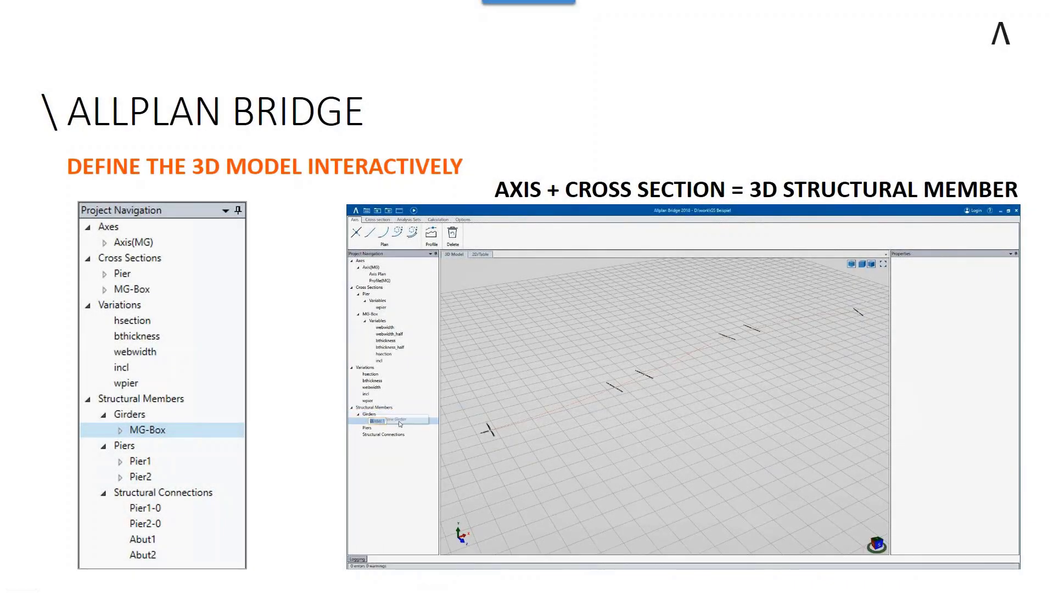
# - Create Girder 1 under Structural Members > Girders via New Girder
pyautogui.click(379, 420)
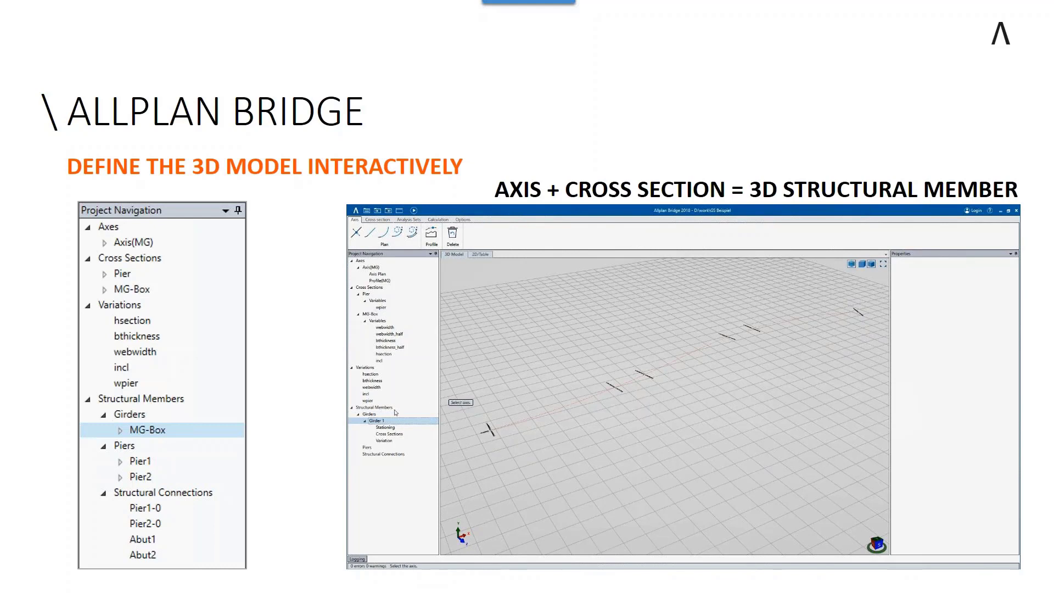
pyautogui.click(377, 314)
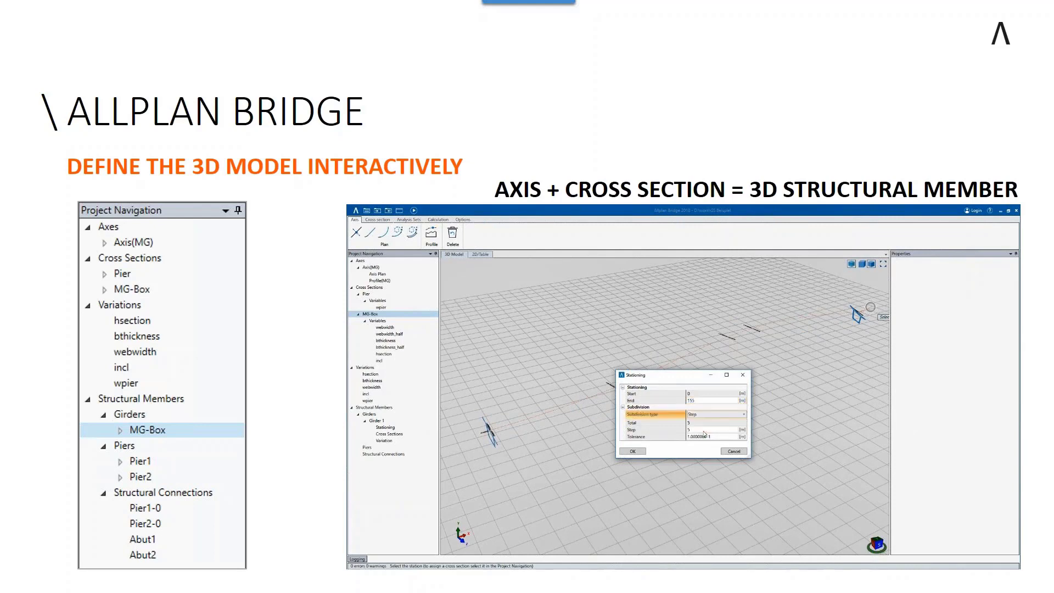
# - Confirm Girder 1's stationing along the axis with start, end and step values
pyautogui.click(632, 451)
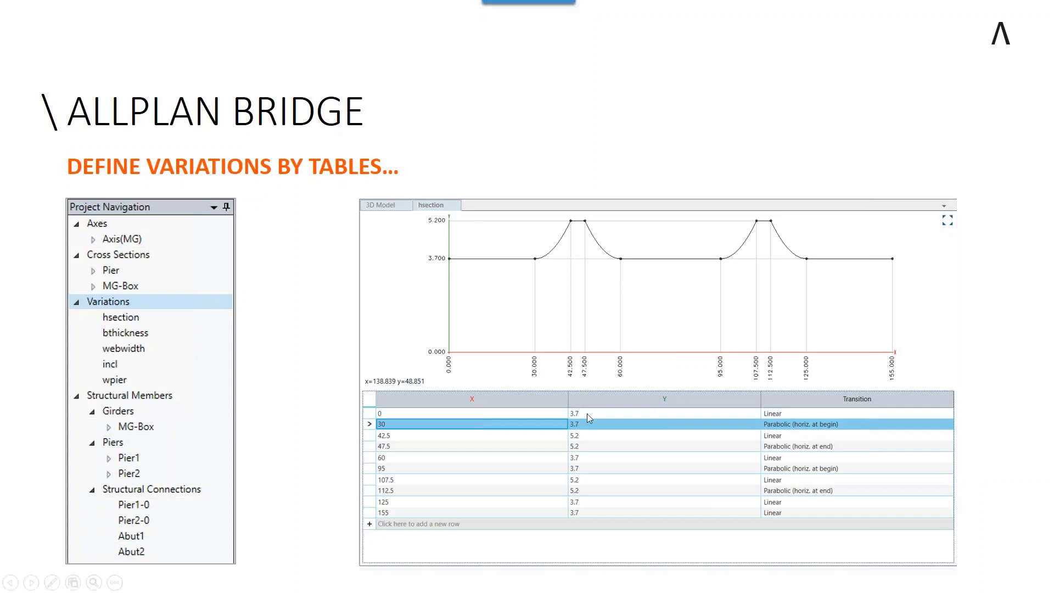
pyautogui.moveTo(393, 441)
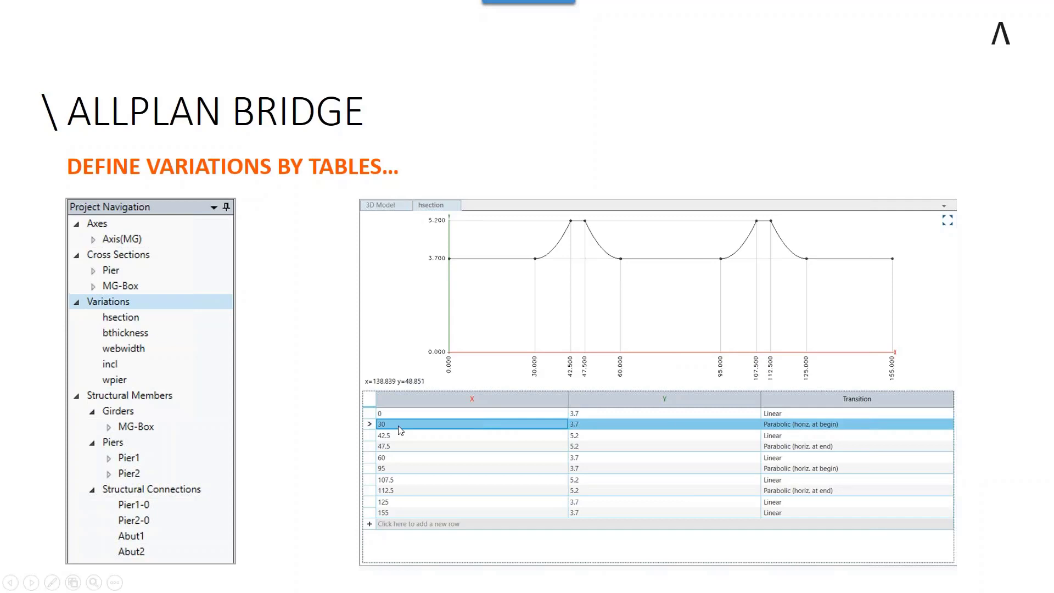
pyautogui.moveTo(399, 467)
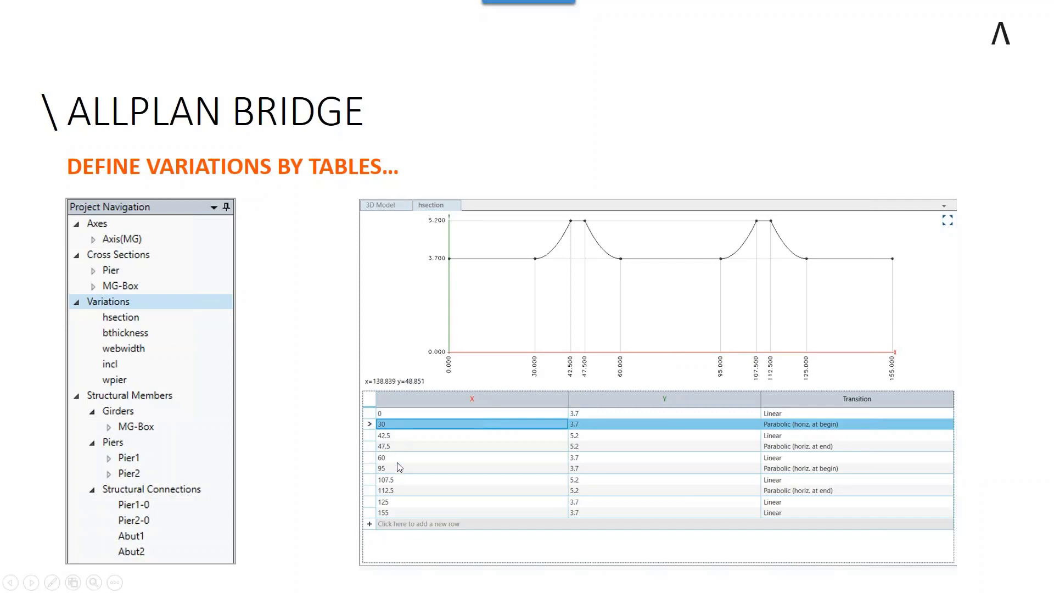
pyautogui.moveTo(591, 438)
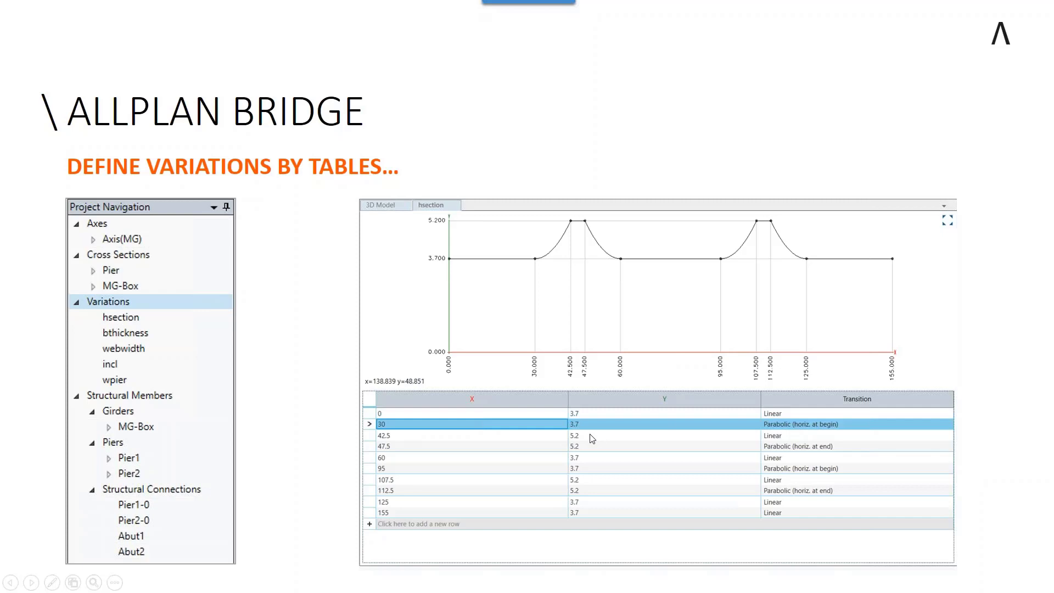
pyautogui.moveTo(585, 519)
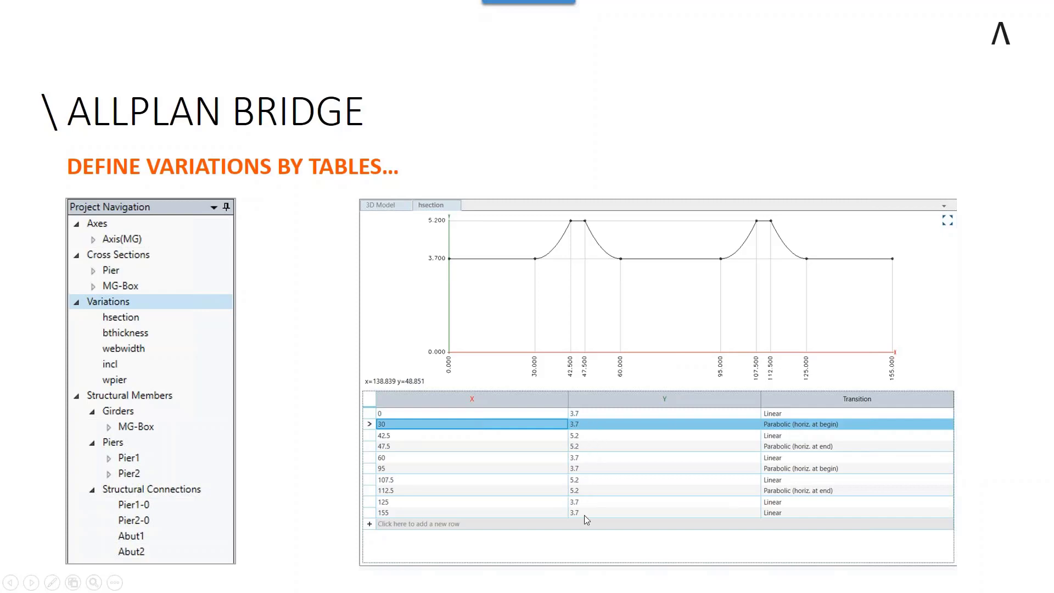
pyautogui.moveTo(814, 511)
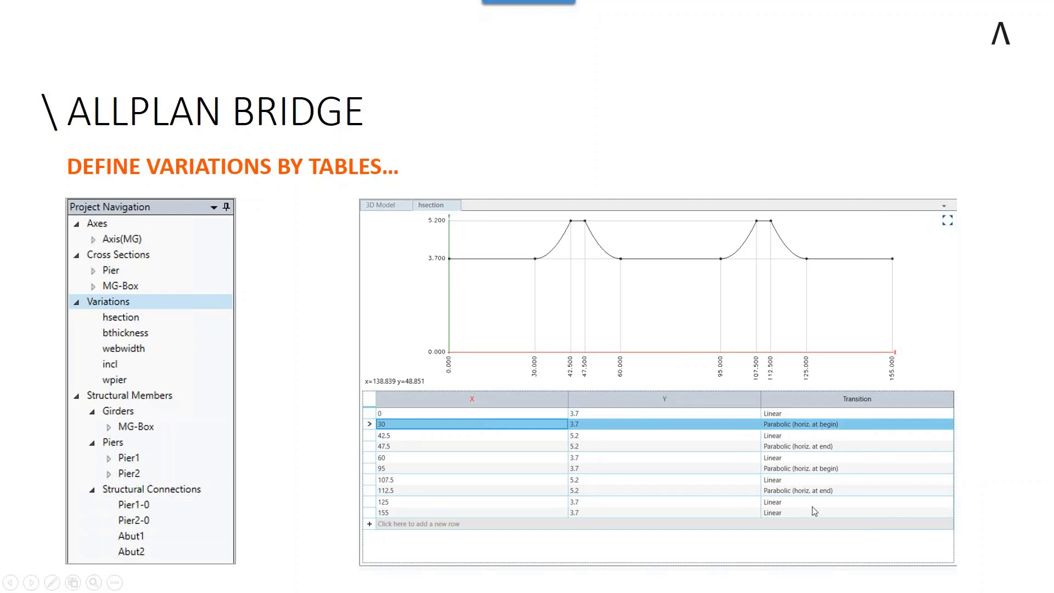